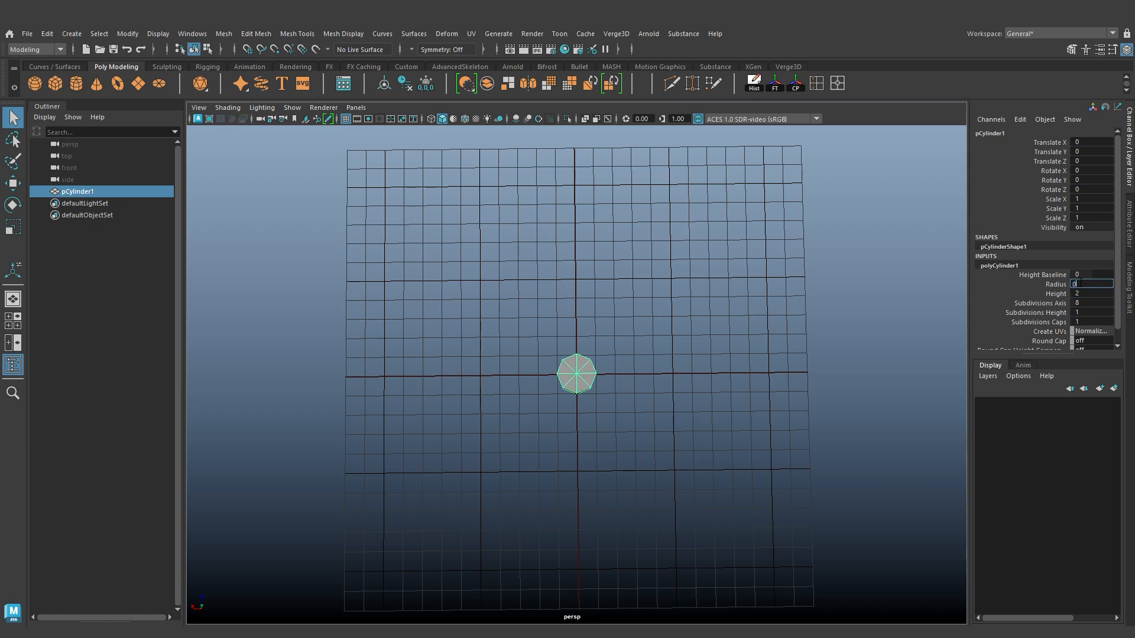
# Give the cylinder radius 0.5 and 8 axis subdivisions, delete its caps, and rotate X 90.
pyautogui.write('0.5')
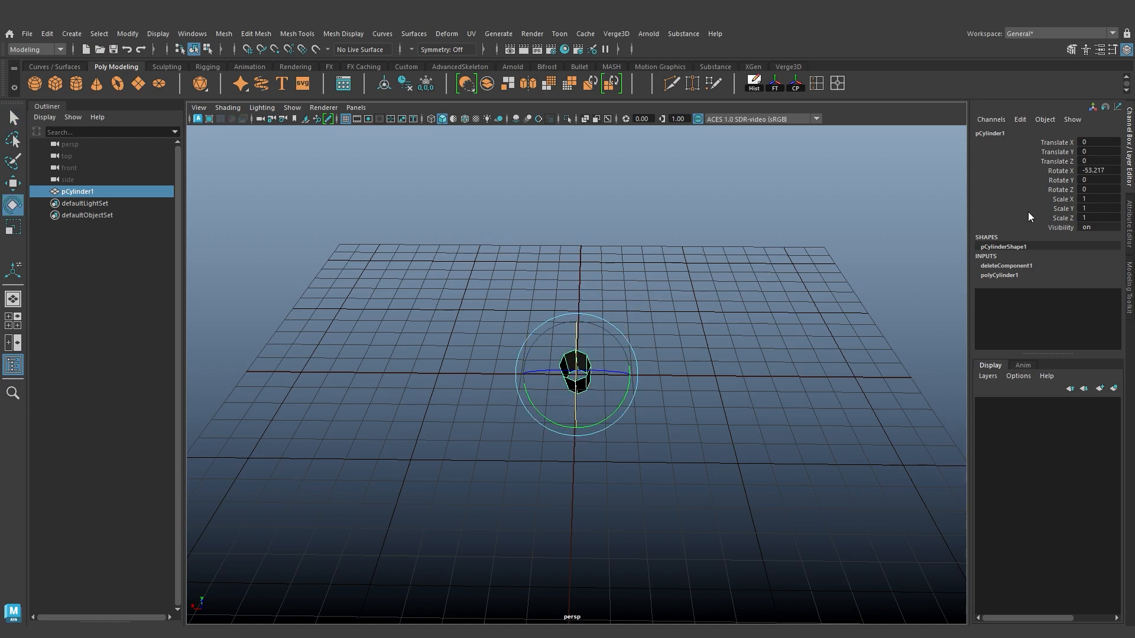
pyautogui.write('90')
pyautogui.write('-45')
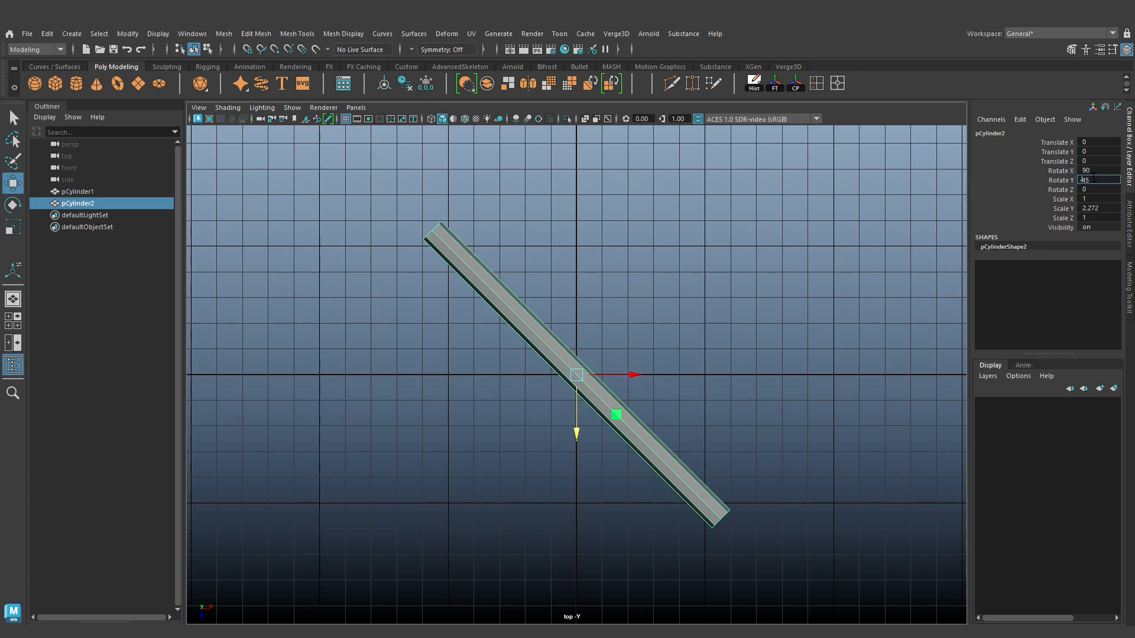
# Place a Rotate Y -45 copy of the tube to the left, then view from the front.
pyautogui.moveTo(574, 374); pyautogui.dragTo(365, 340)
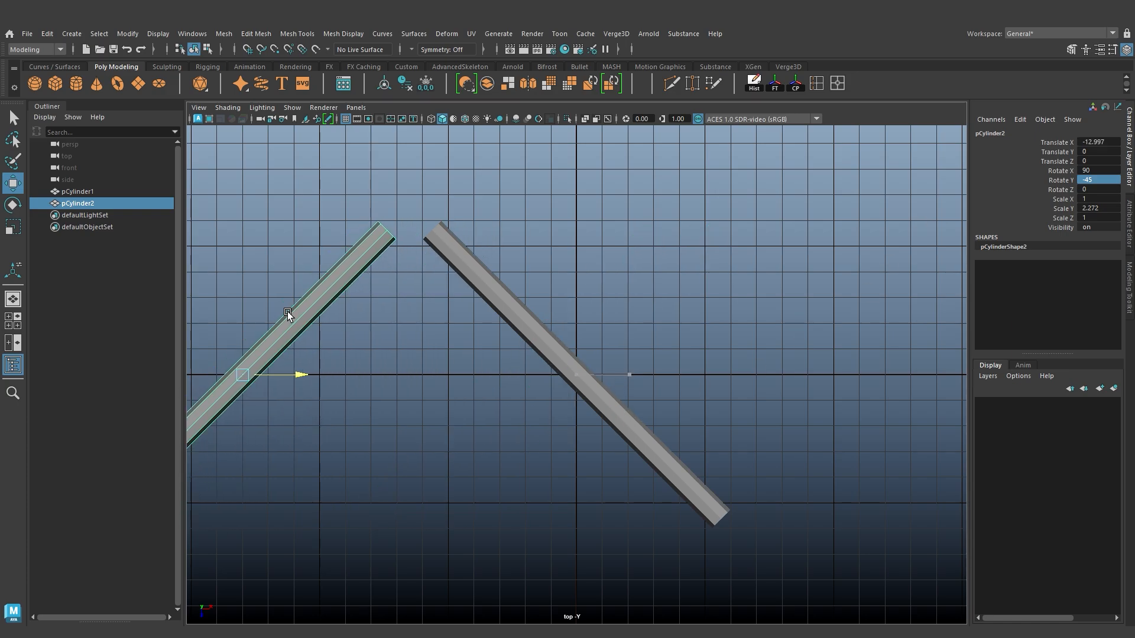
pyautogui.press('space')
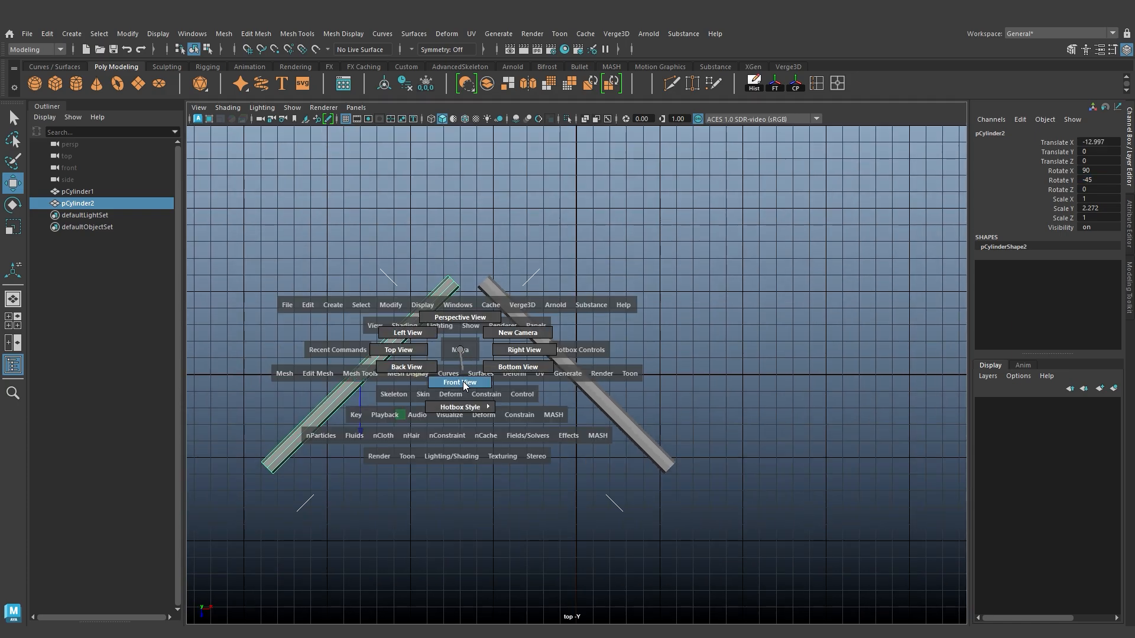
pyautogui.click(463, 383)
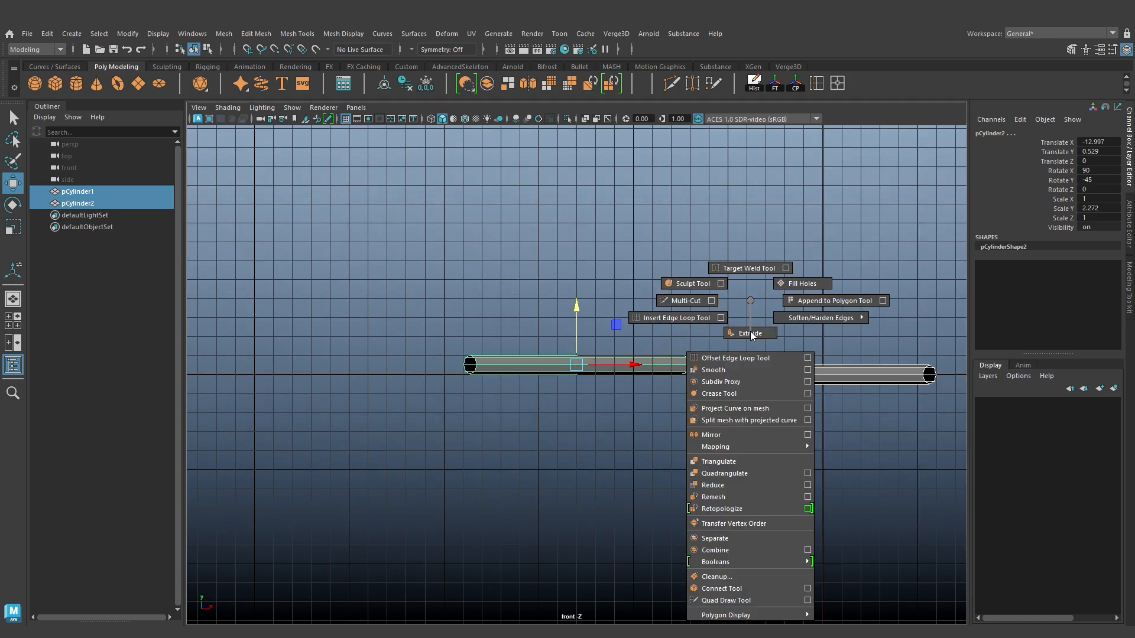
# Combine both tubes and bridge their facing open ends with a curved joint.
pyautogui.click(714, 550)
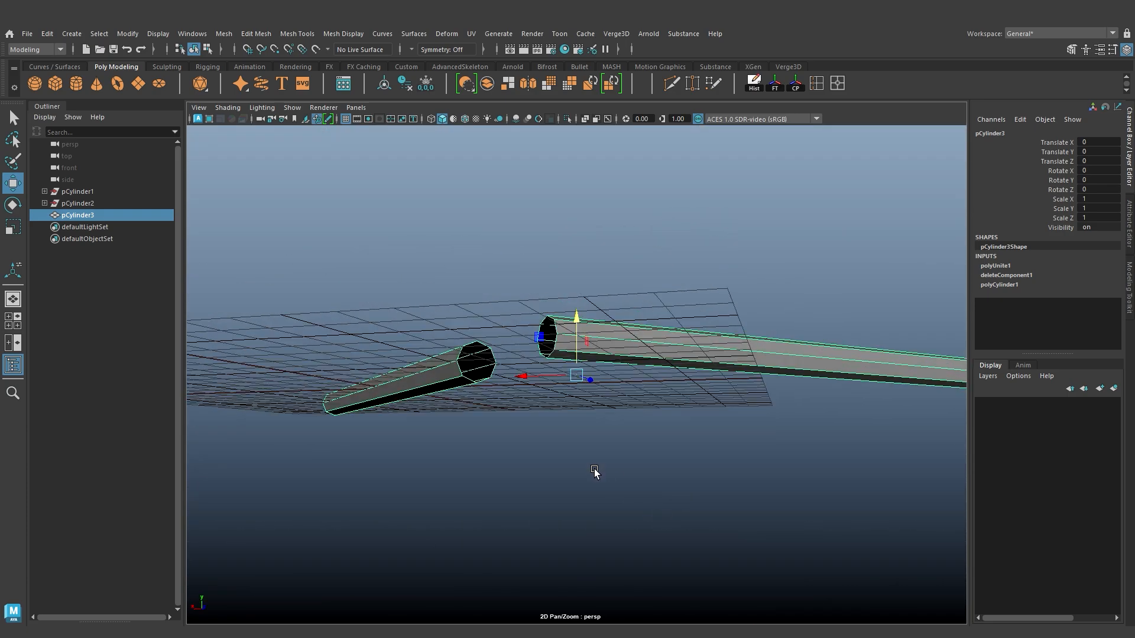
pyautogui.moveTo(595, 473); pyautogui.dragTo(614, 284)
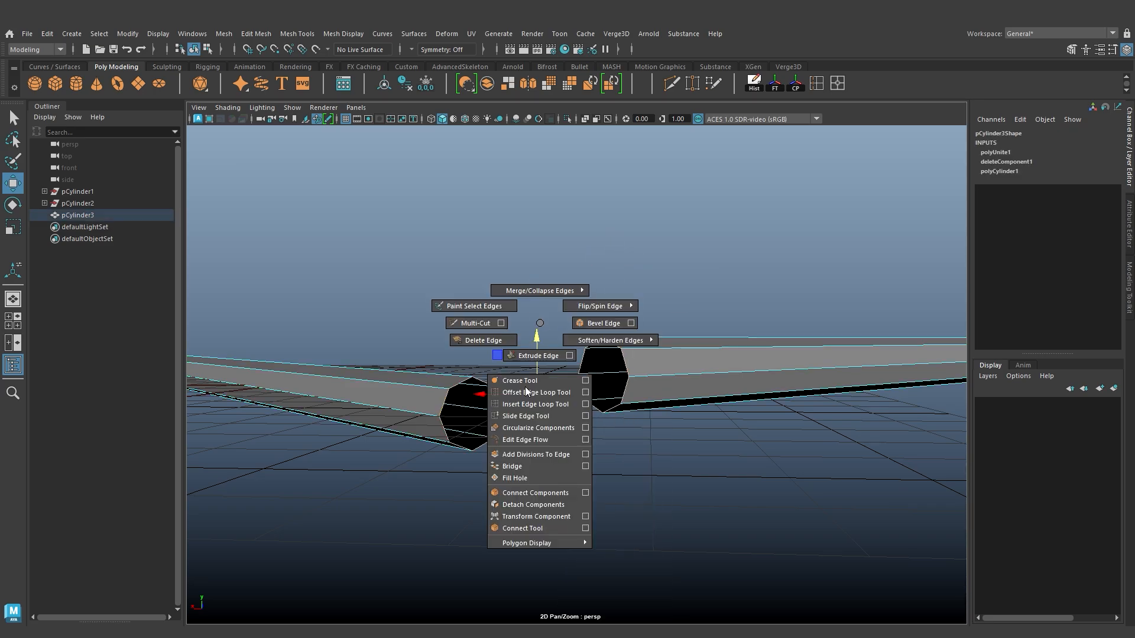
pyautogui.click(509, 466)
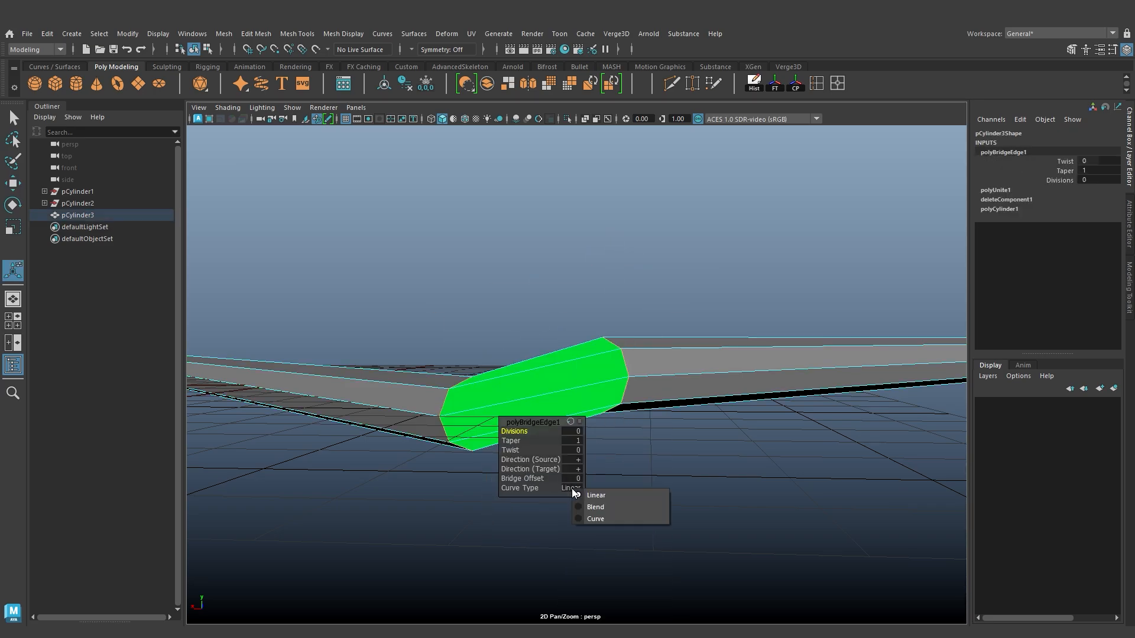
pyautogui.click(595, 507)
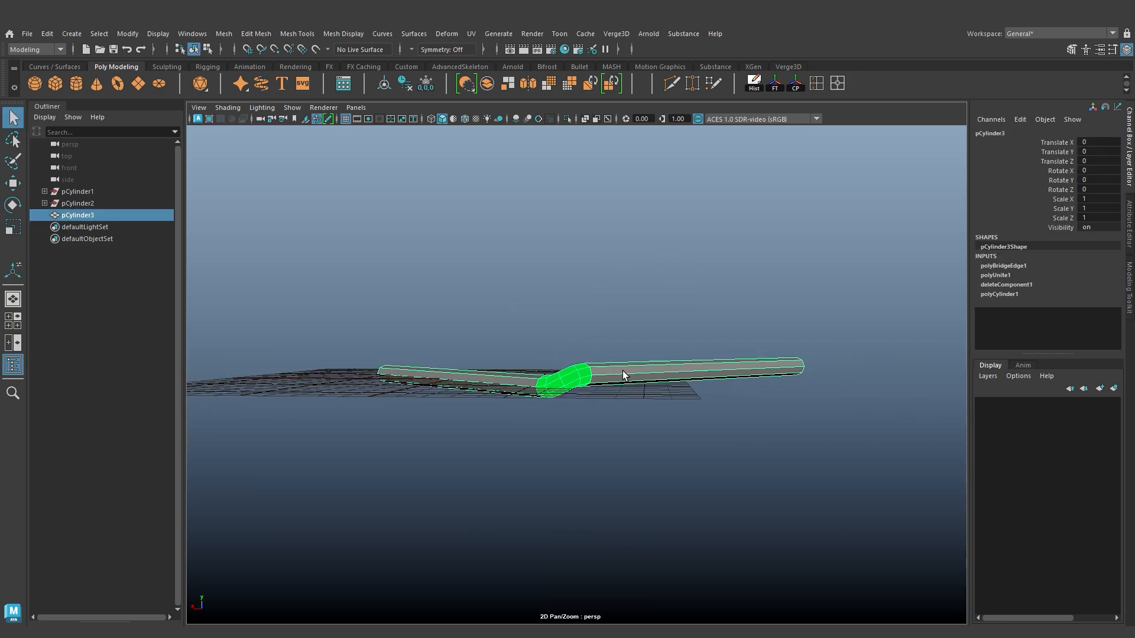
pyautogui.press('space')
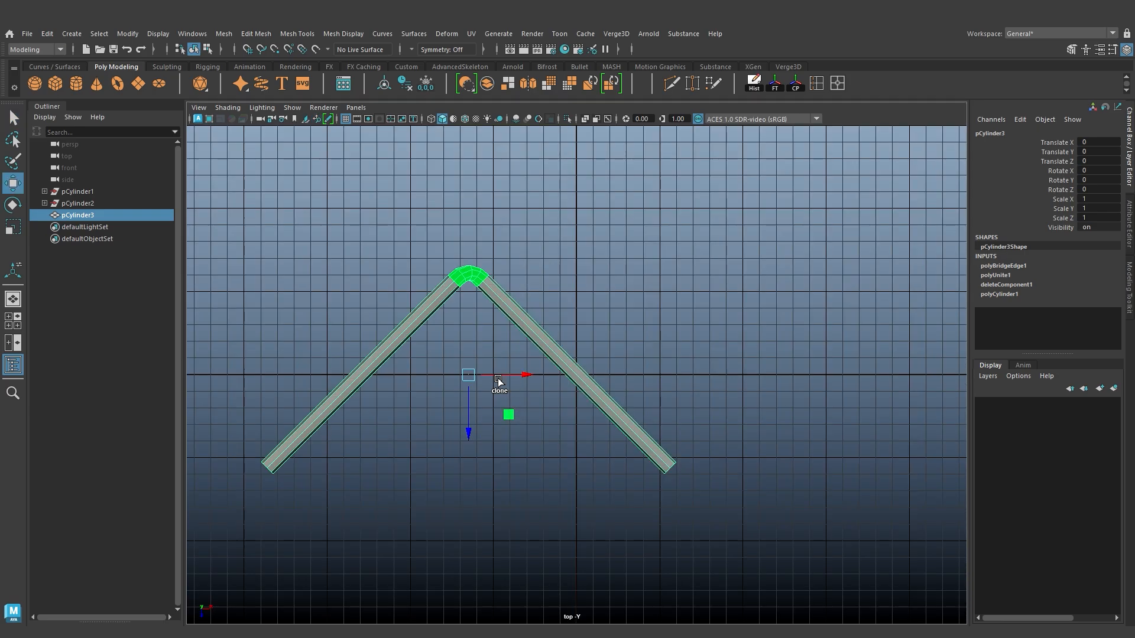
# Clone the bent tube sideways, combine, and bridge the bottom ends with 3 divisions.
pyautogui.moveTo(521, 375); pyautogui.dragTo(916, 375)
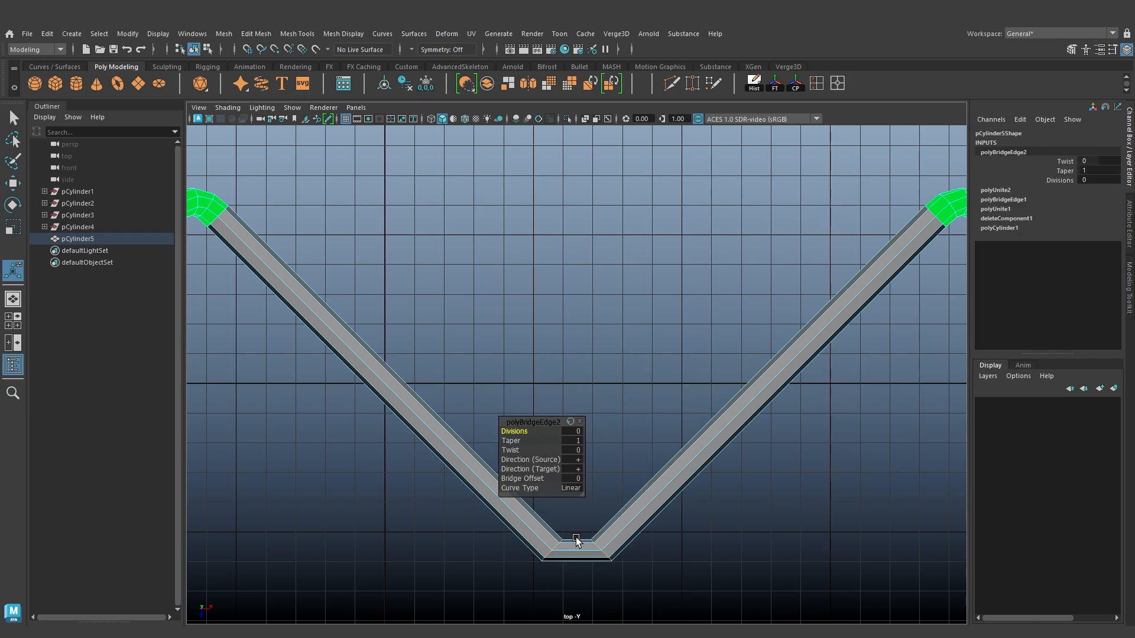
pyautogui.click(571, 487)
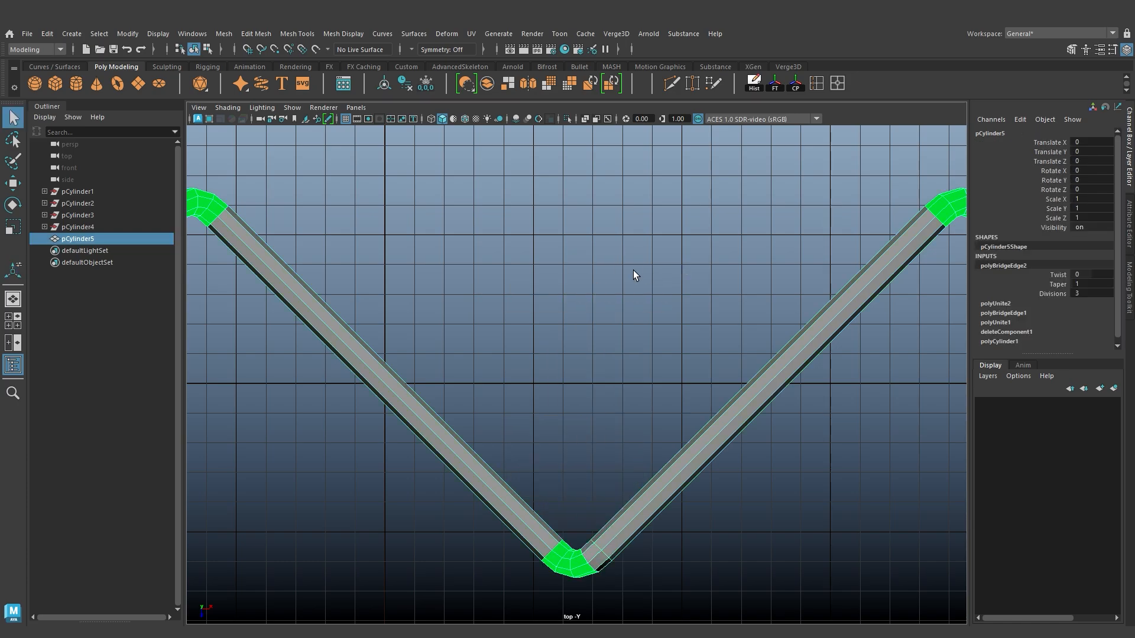
pyautogui.rightClick(647, 275)
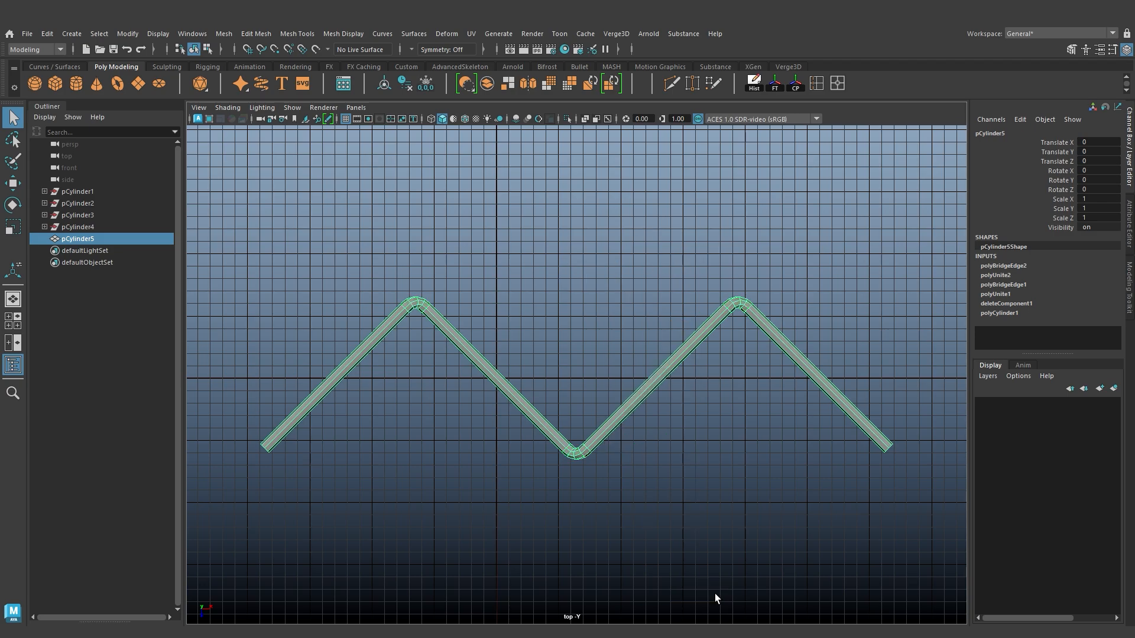
# Duplicate the zigzag and set Rotate Y 180 and Translate Z -10.611.
pyautogui.click(530, 445)
pyautogui.write('180')
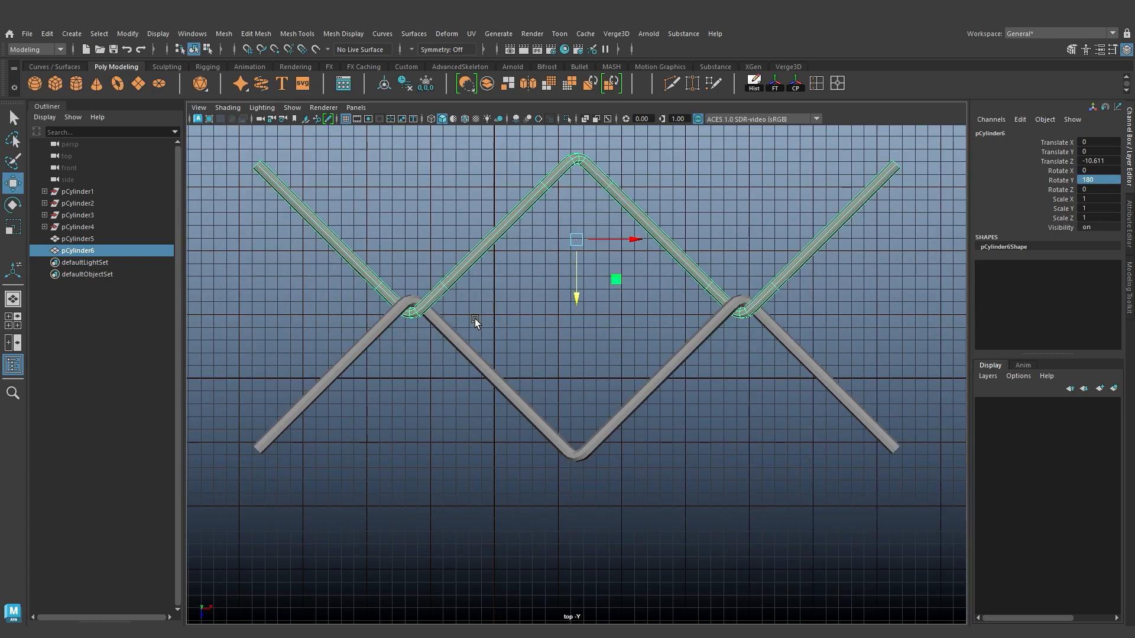
pyautogui.click(78, 239)
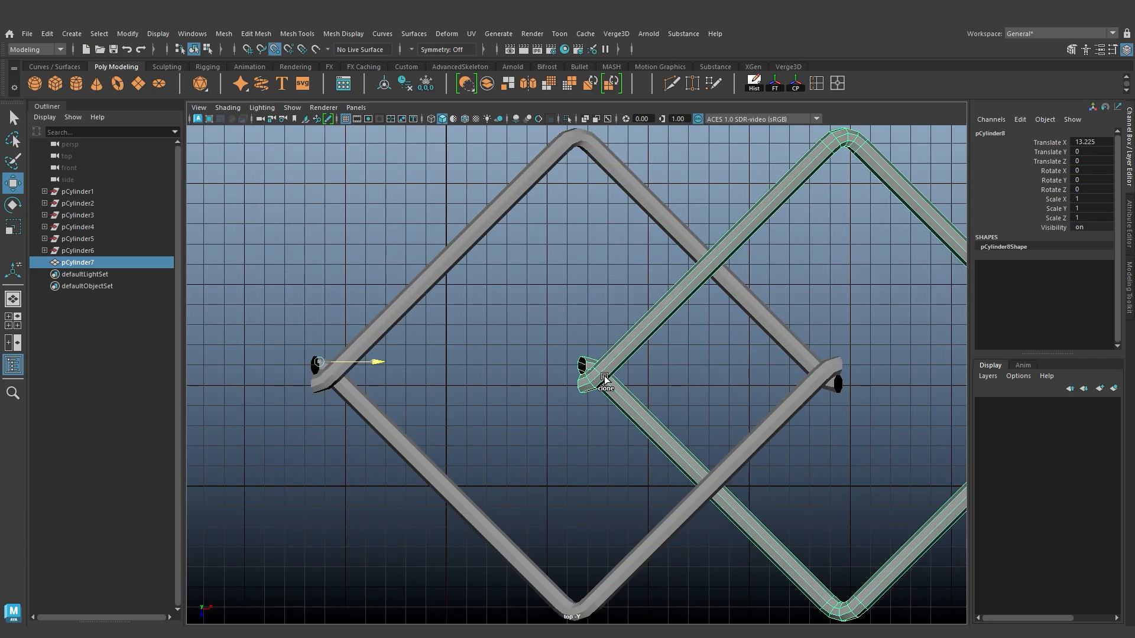
# Shift-drag a copy of the diamond piece to the right, at Translate X 13.225.
pyautogui.moveTo(604, 380); pyautogui.dragTo(845, 365)
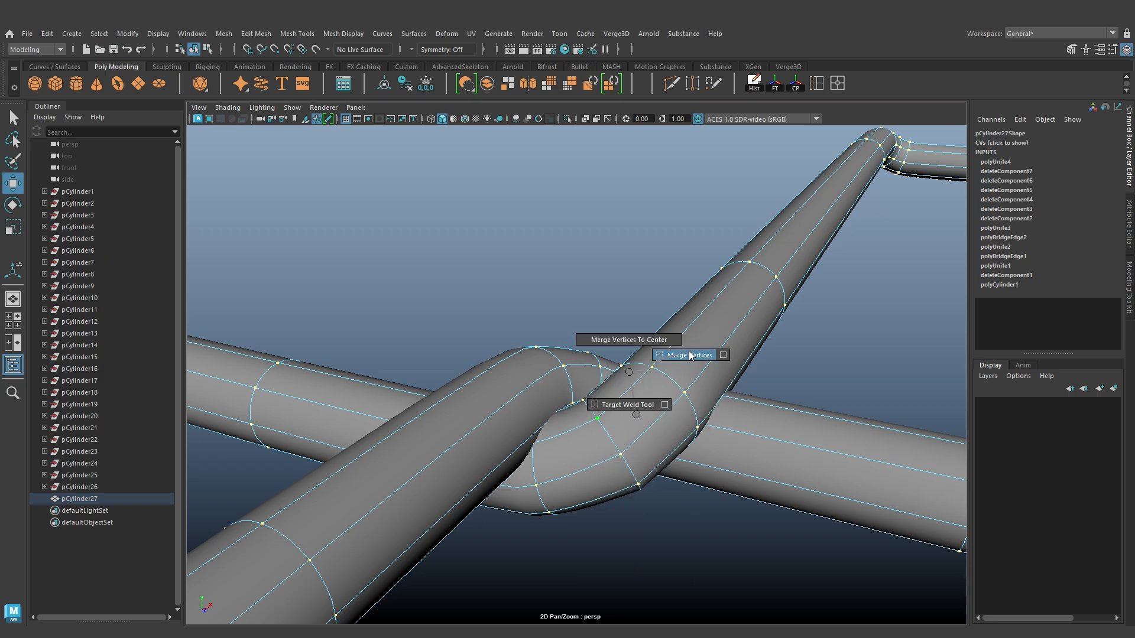
# Merge the overlapping end vertices of the combined diamond pieces.
pyautogui.click(688, 355)
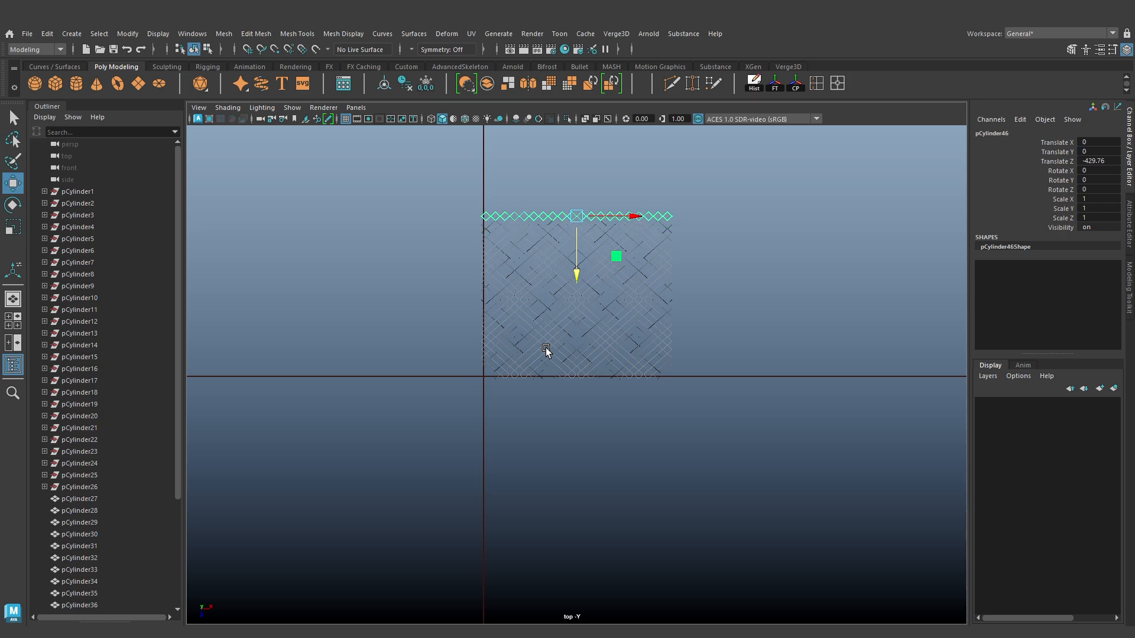
# Duplicate the diamond row along Z to add rows, then bring up the hotbox.
pyautogui.press('space')
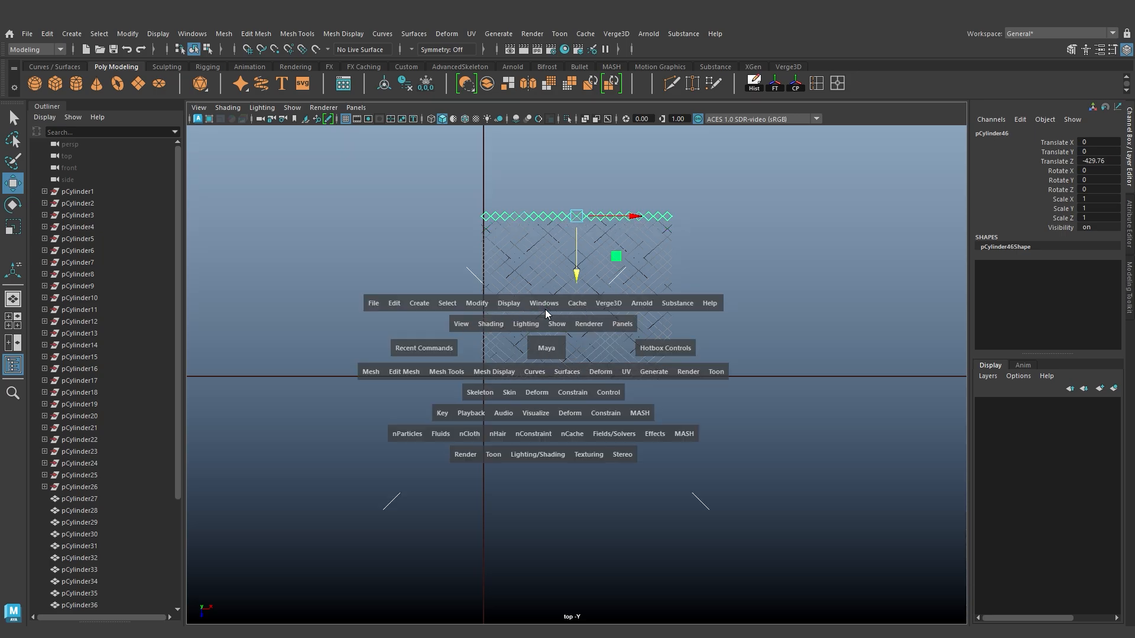